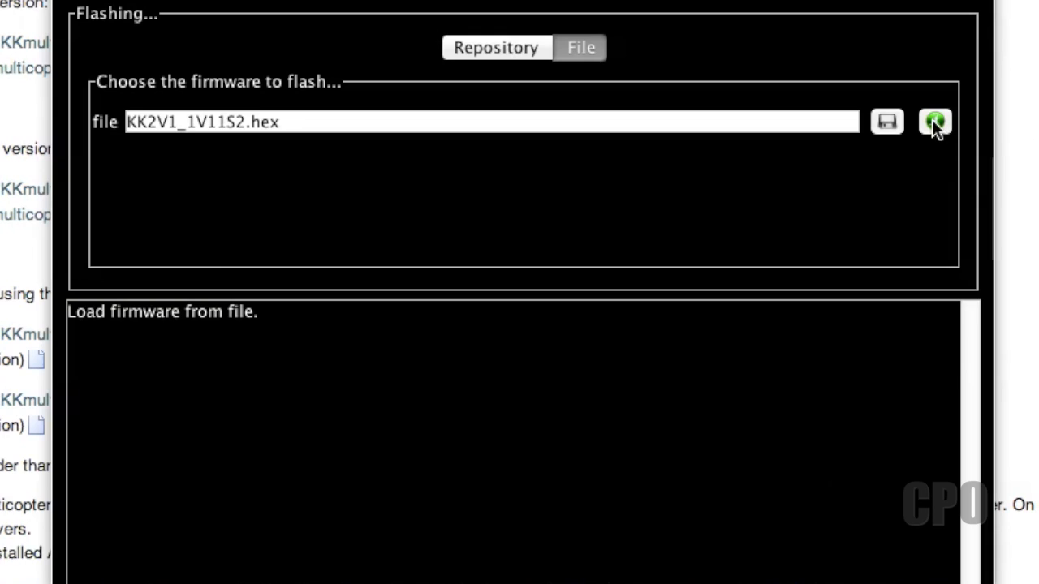
# - Switch to Chrome showing the Google search results for 'kkmulticopter'
pyautogui.click(935, 121)
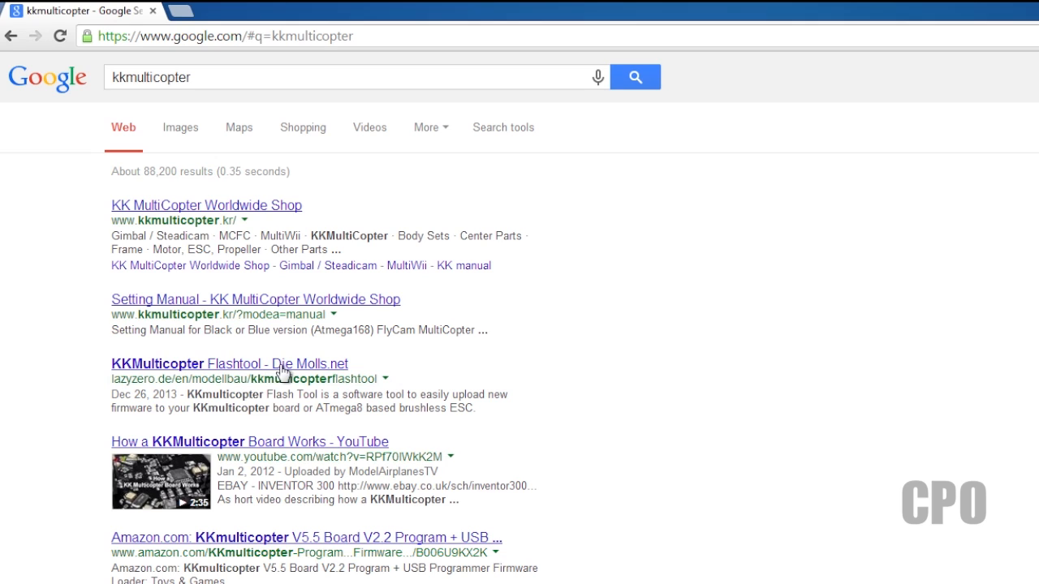
# - Go to the lazyzero.de KKmulticopter Flashtool page and jump to its Drivers section
pyautogui.click(229, 364)
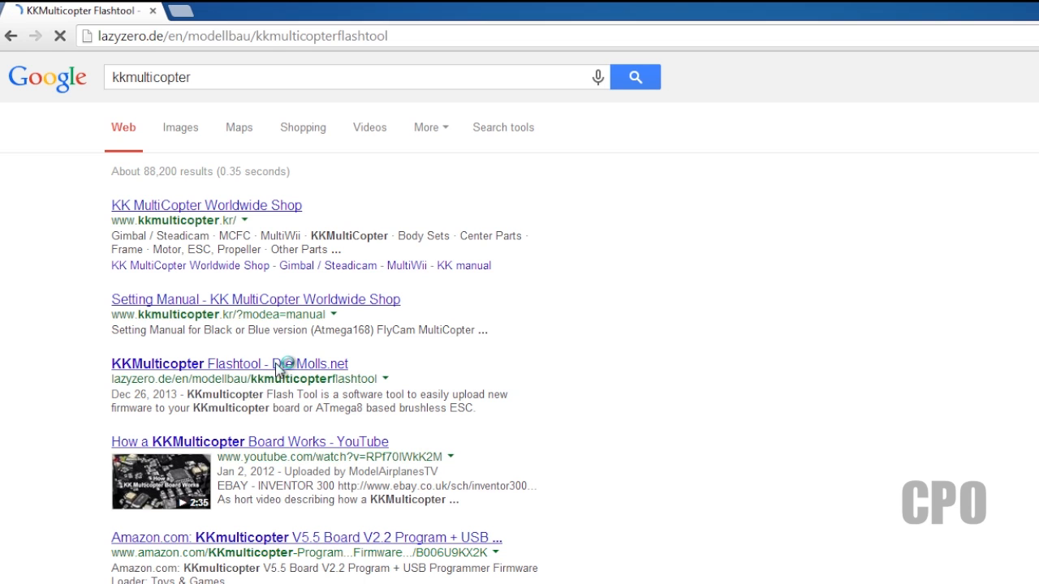
pyautogui.click(229, 364)
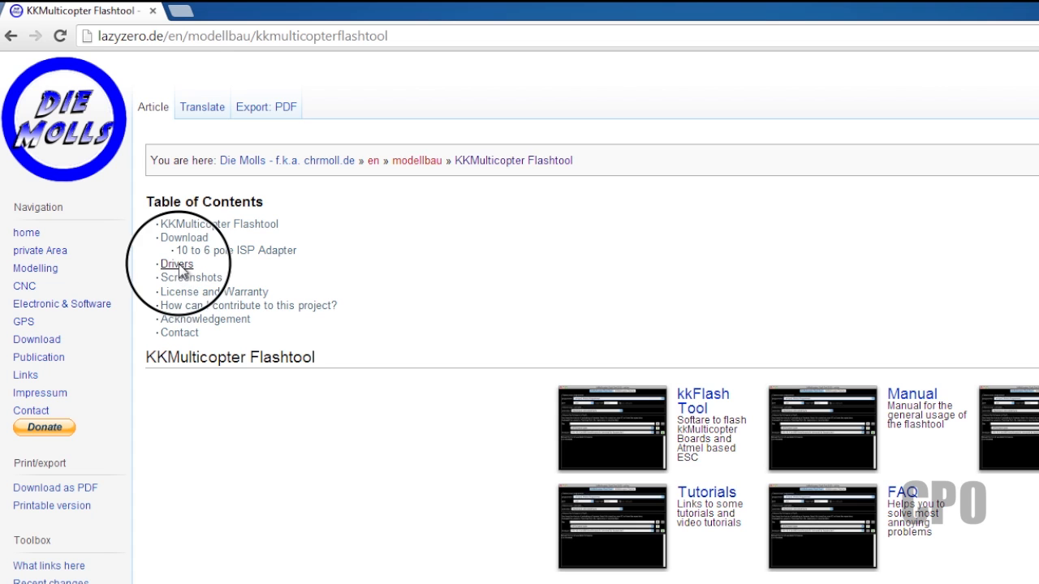
pyautogui.click(175, 263)
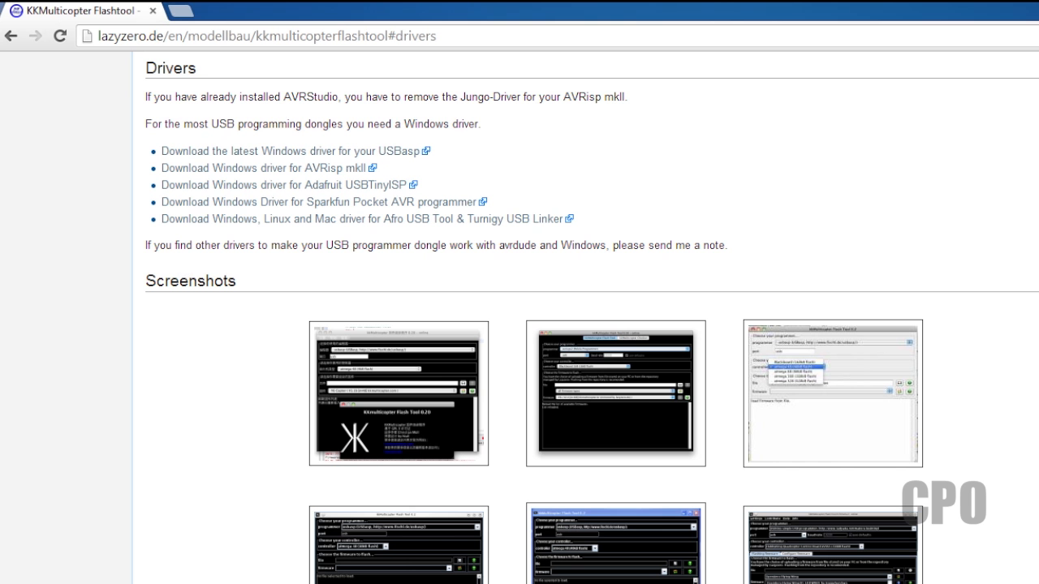
pyautogui.scroll(3)
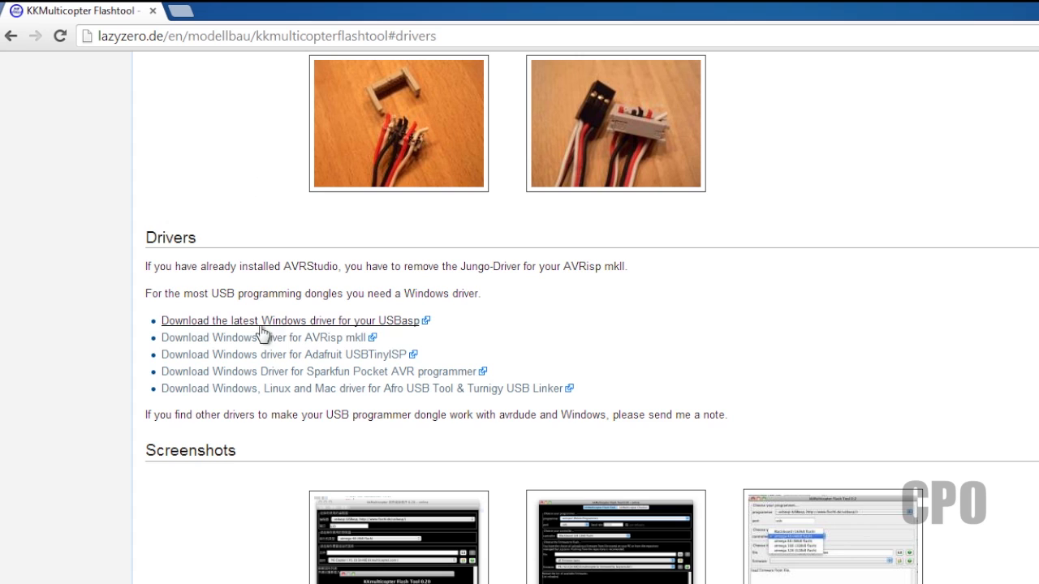
pyautogui.moveTo(353, 328)
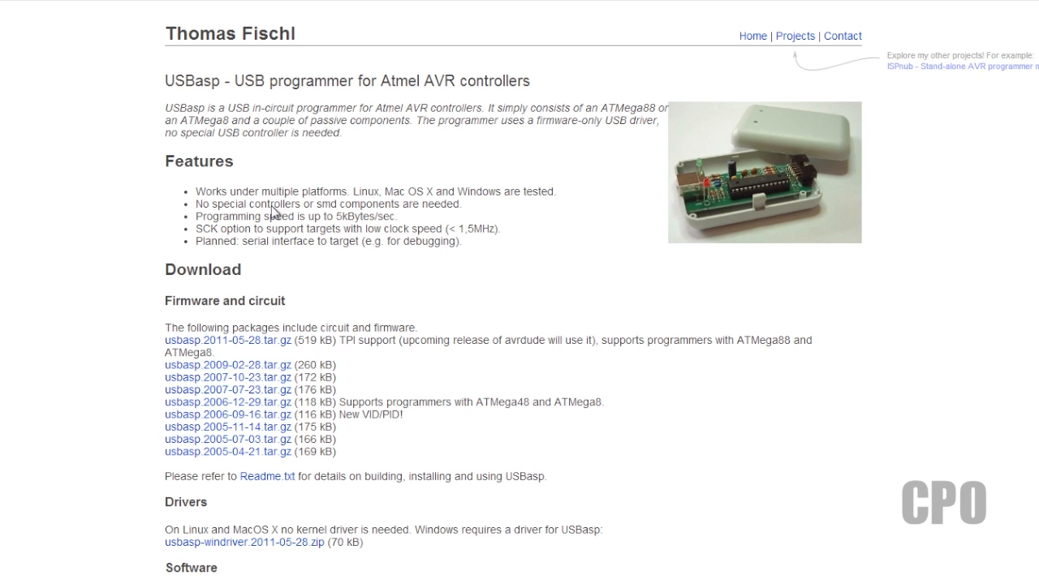
pyautogui.moveTo(235, 521)
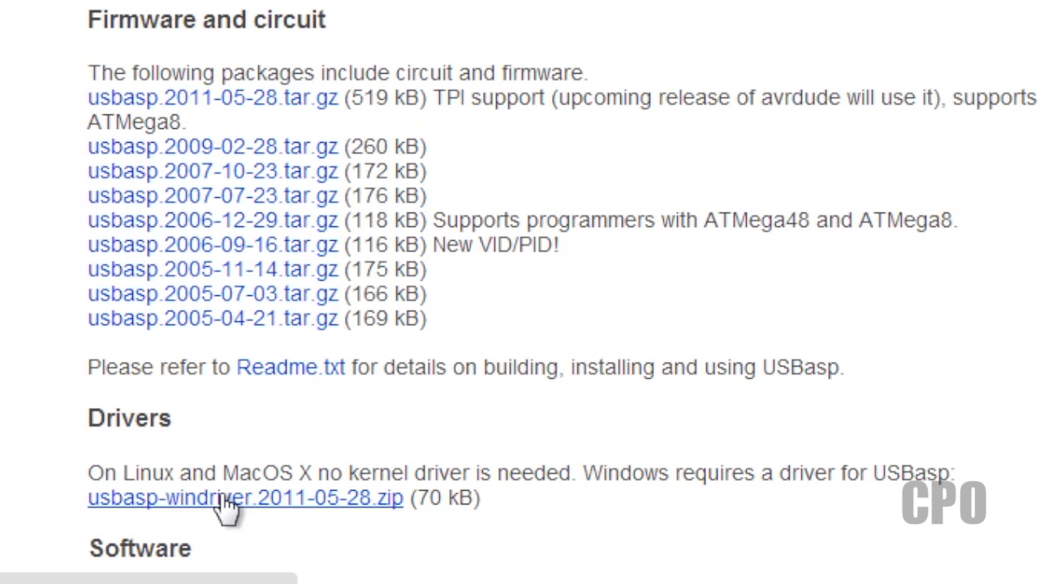
# - Download the usbasp-windriver.2011-05-28.zip driver archive
pyautogui.click(243, 499)
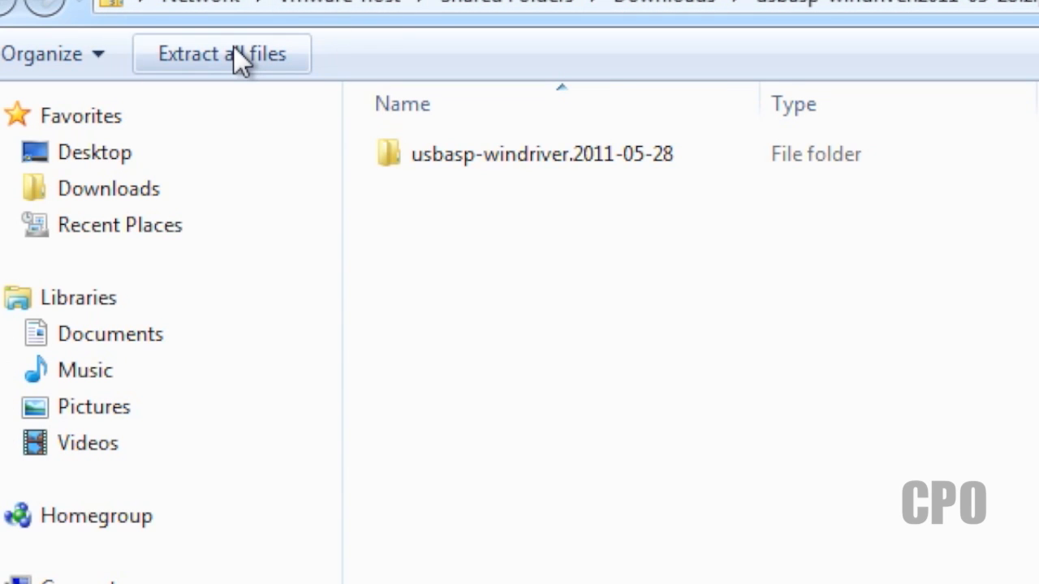
# - Extract all files from the driver zip into the default usbasp-windriver.2011-05-28 folder
pyautogui.click(221, 53)
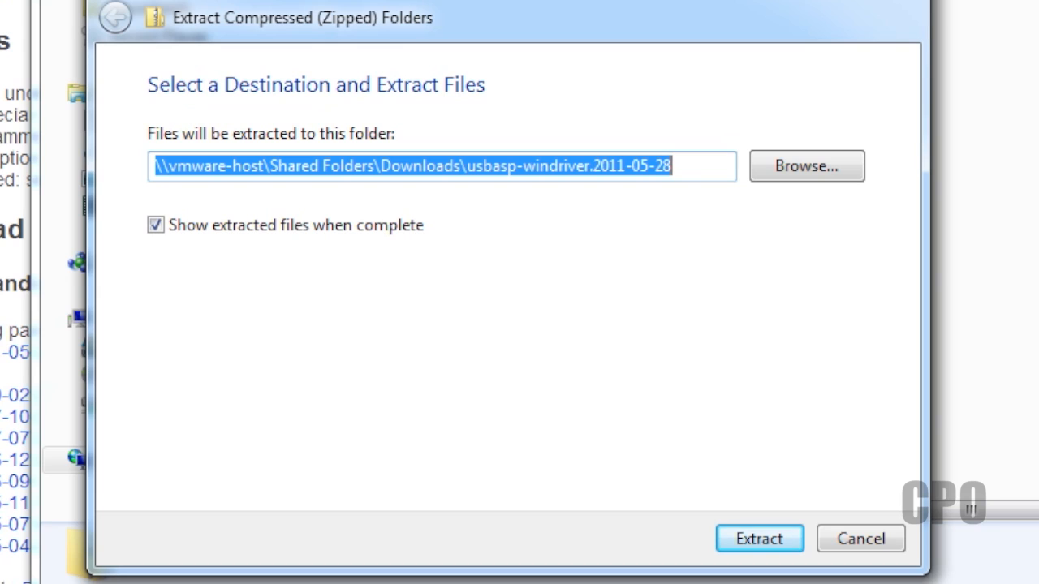
pyautogui.moveTo(679, 498)
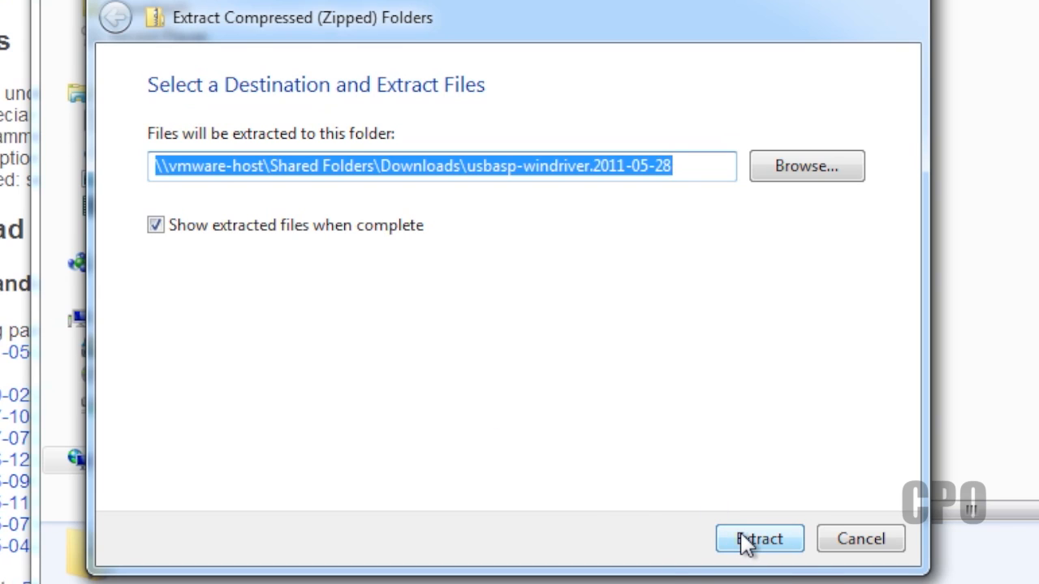
pyautogui.click(758, 539)
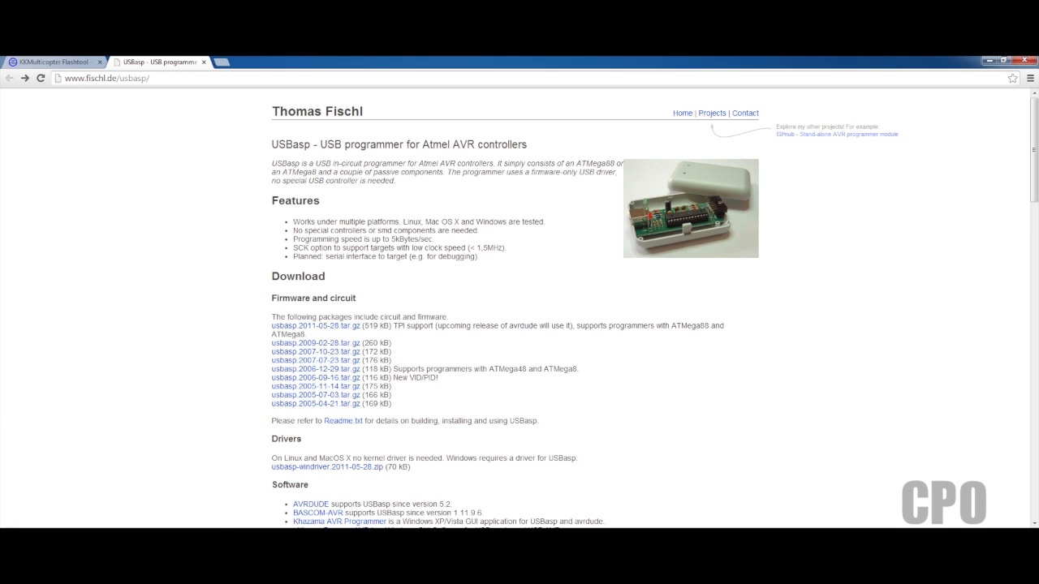
# - Reach Device Manager via Computer > Properties, showing USBasp with a warning mark
pyautogui.rightClick(382, 168)
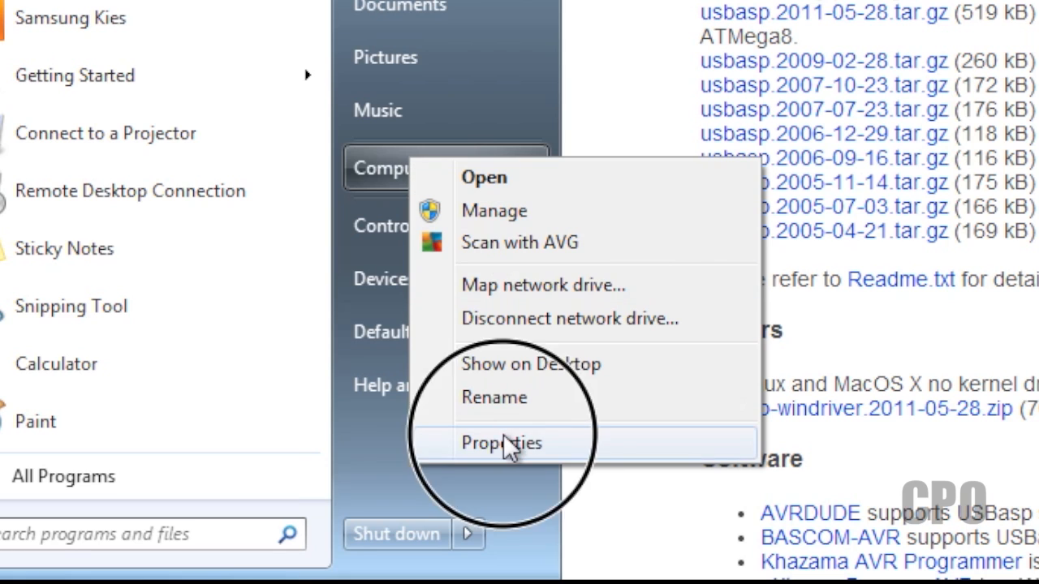
pyautogui.click(501, 443)
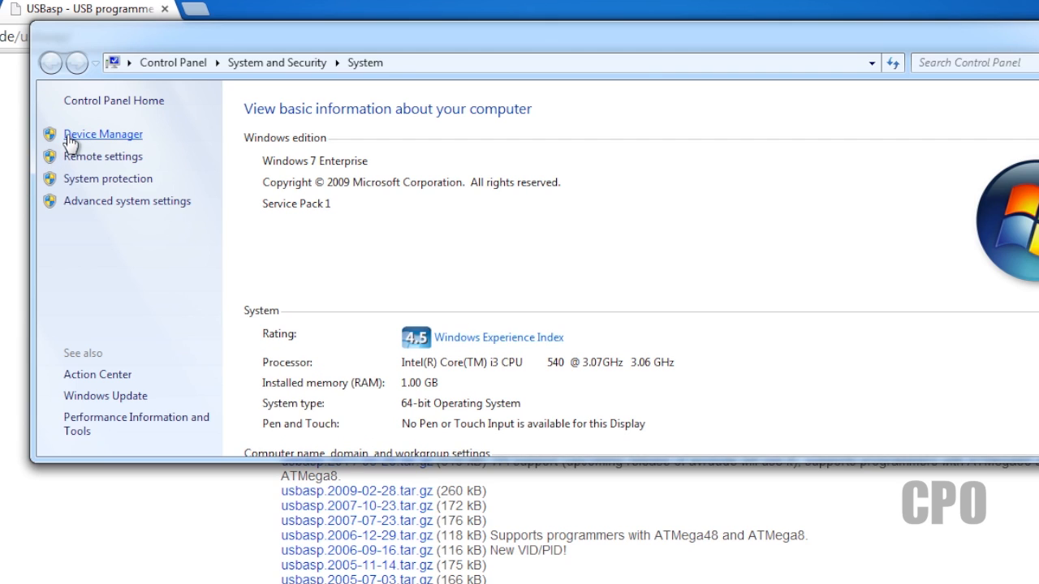
pyautogui.click(104, 133)
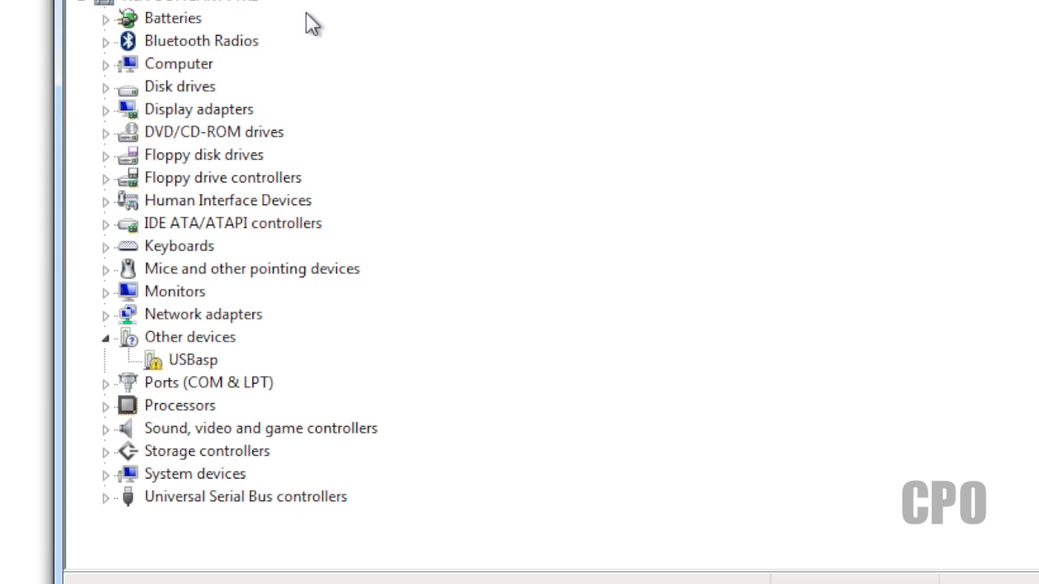
# - Start Update Driver Software for USBasp in browse-my-computer mode and bring up the folder picker
pyautogui.rightClick(192, 361)
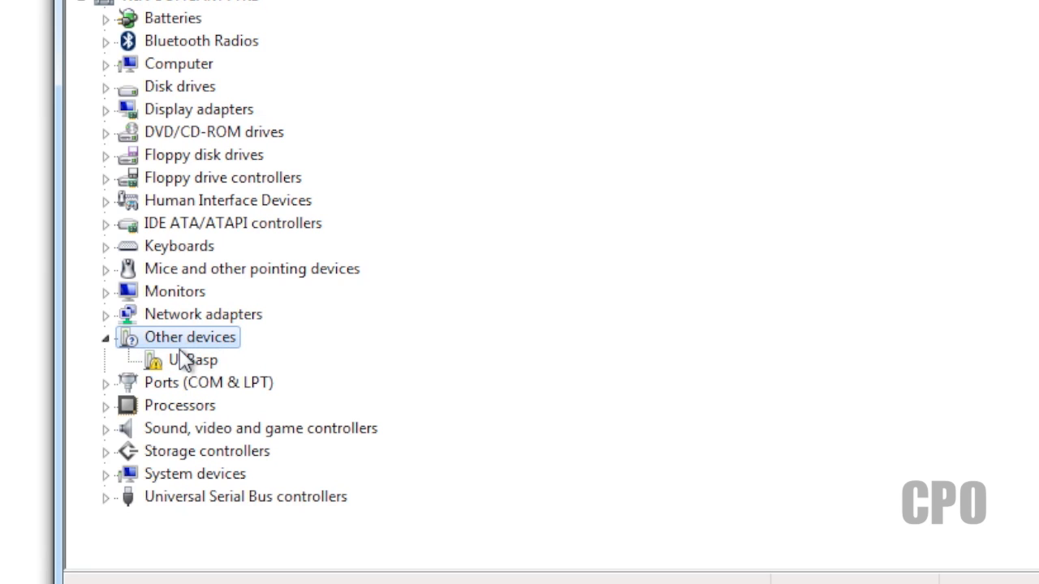
pyautogui.rightClick(192, 360)
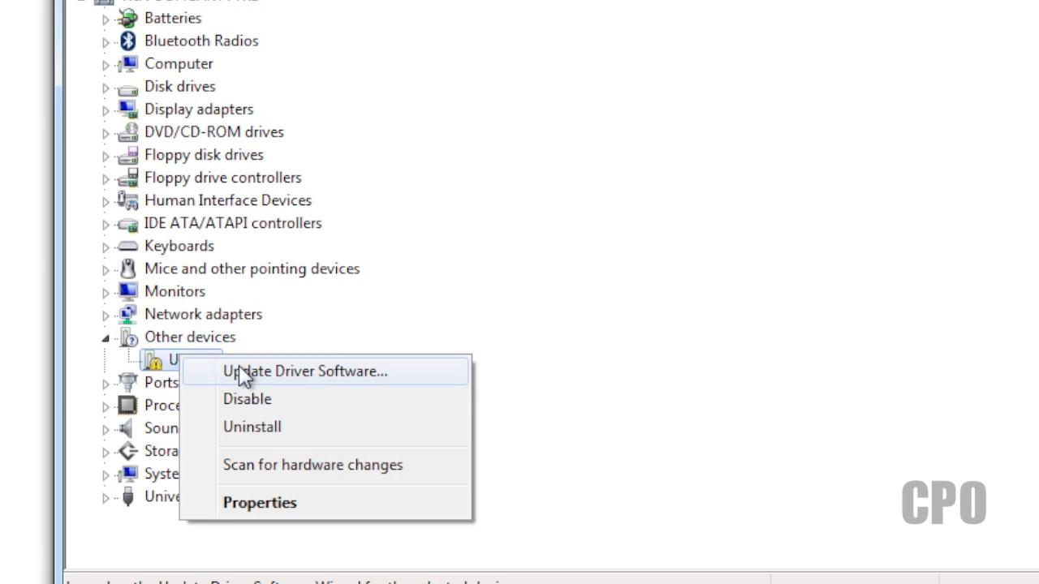
pyautogui.click(305, 370)
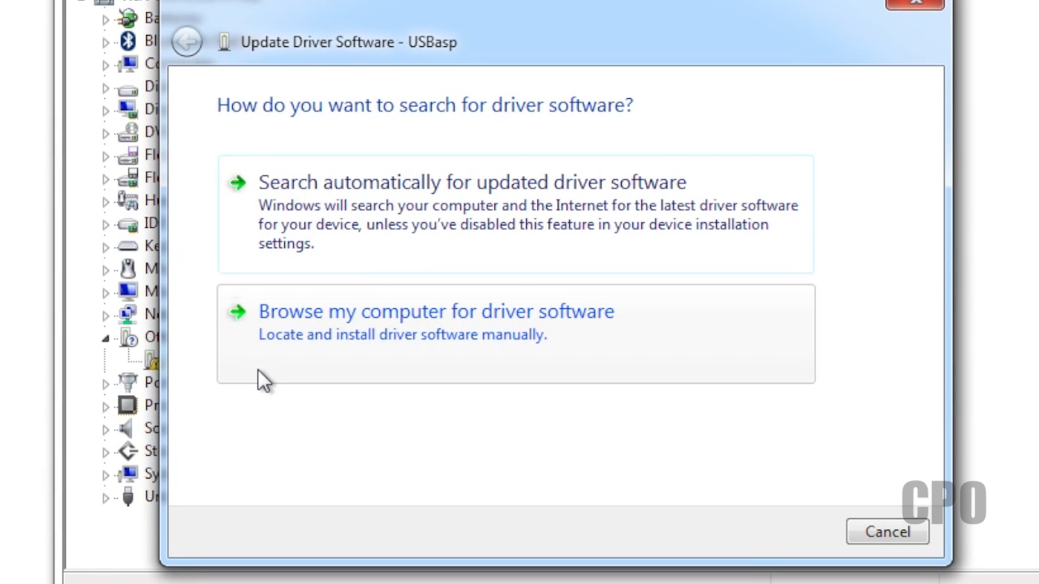
pyautogui.click(435, 312)
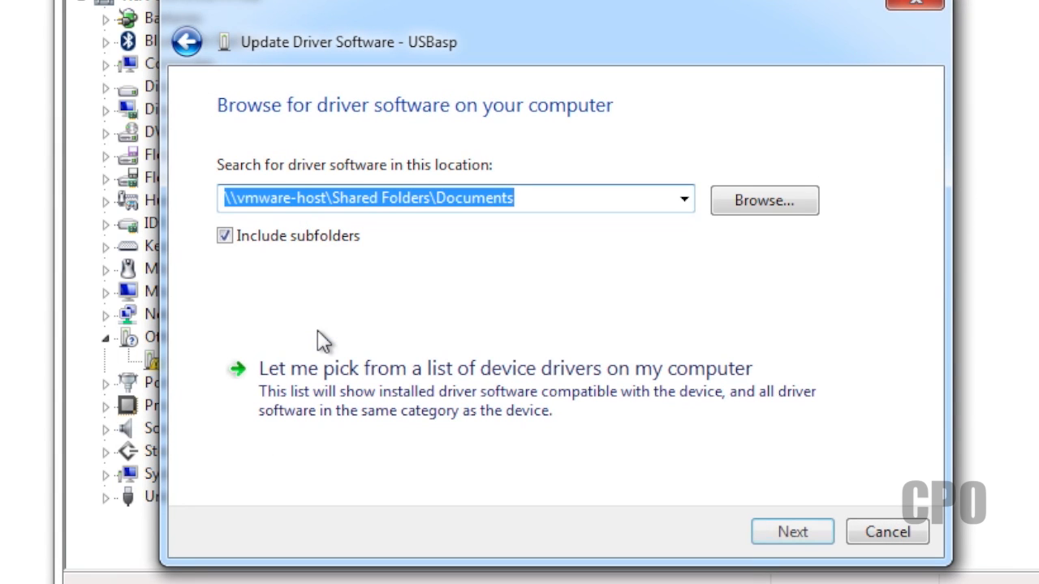
pyautogui.click(763, 201)
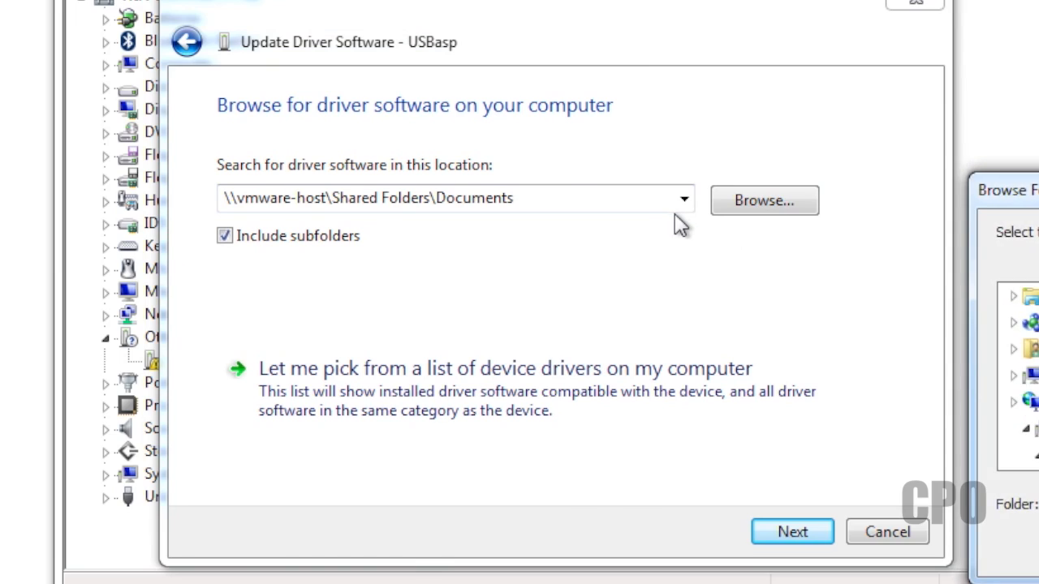
pyautogui.click(763, 202)
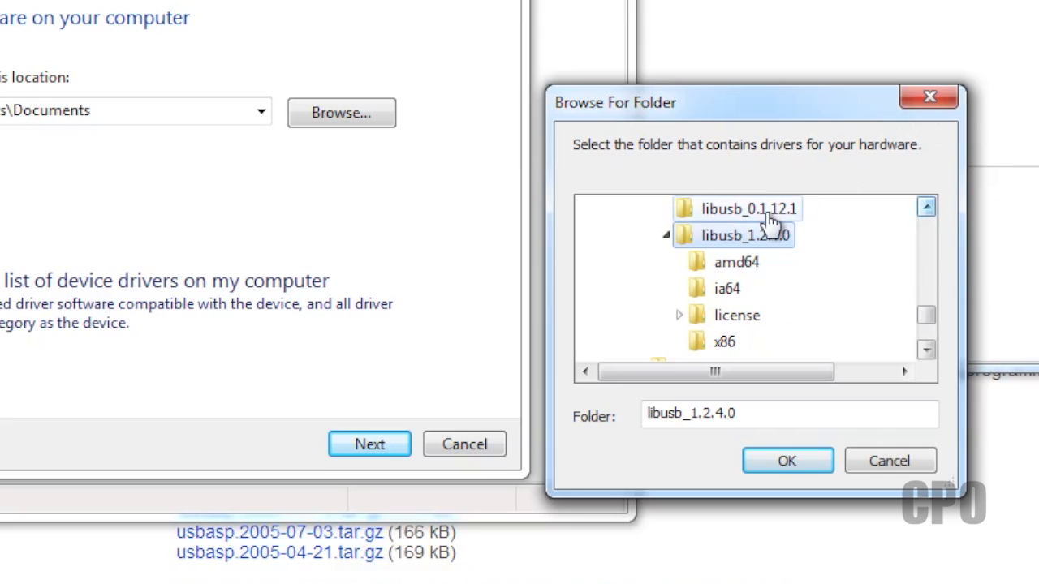
pyautogui.moveTo(763, 236)
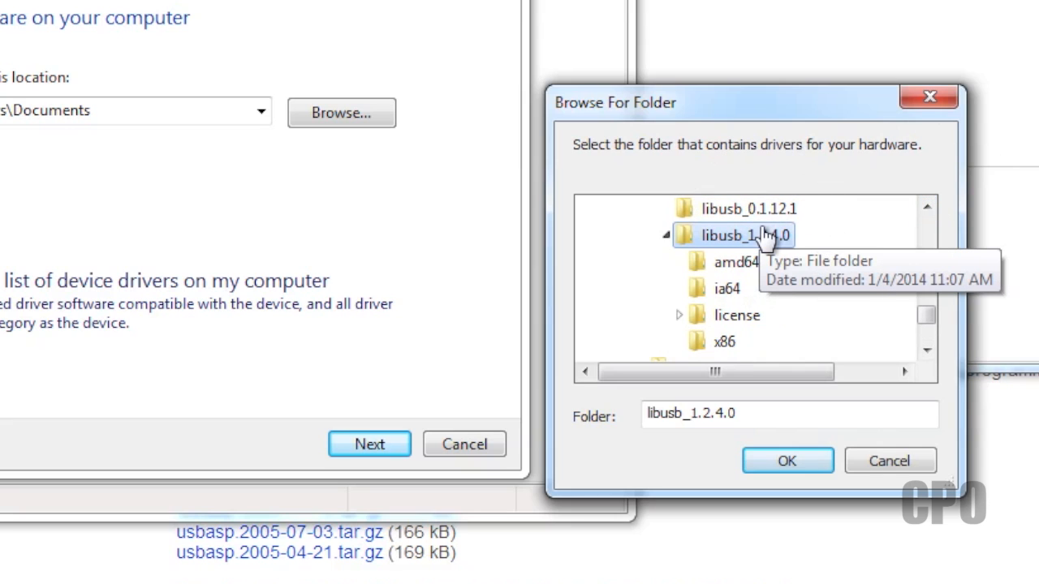
pyautogui.moveTo(799, 380)
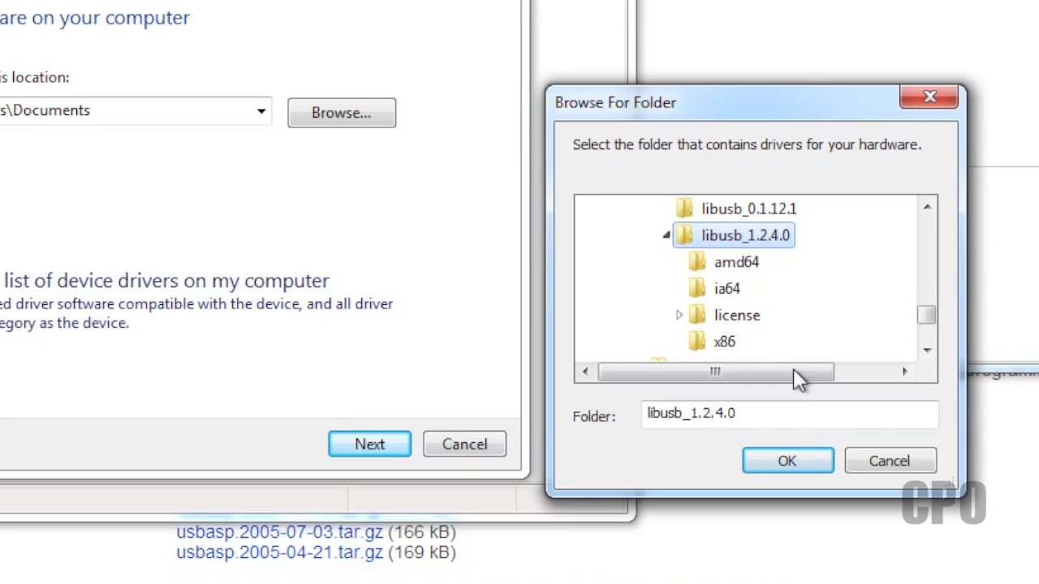
# - Point the driver search at the libusb_1.2.4.0 folder and proceed to install from it
pyautogui.click(786, 460)
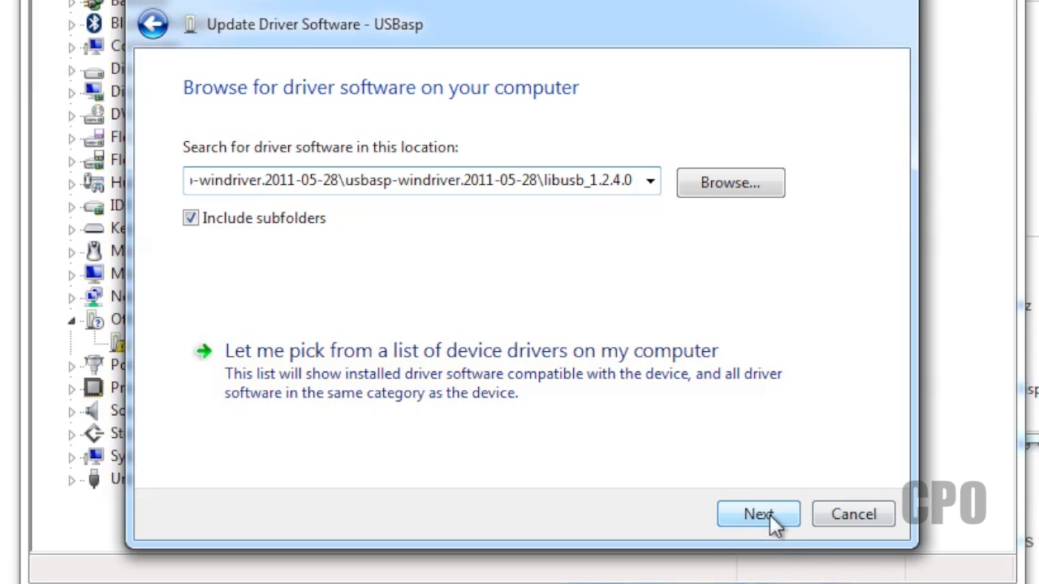
pyautogui.click(756, 514)
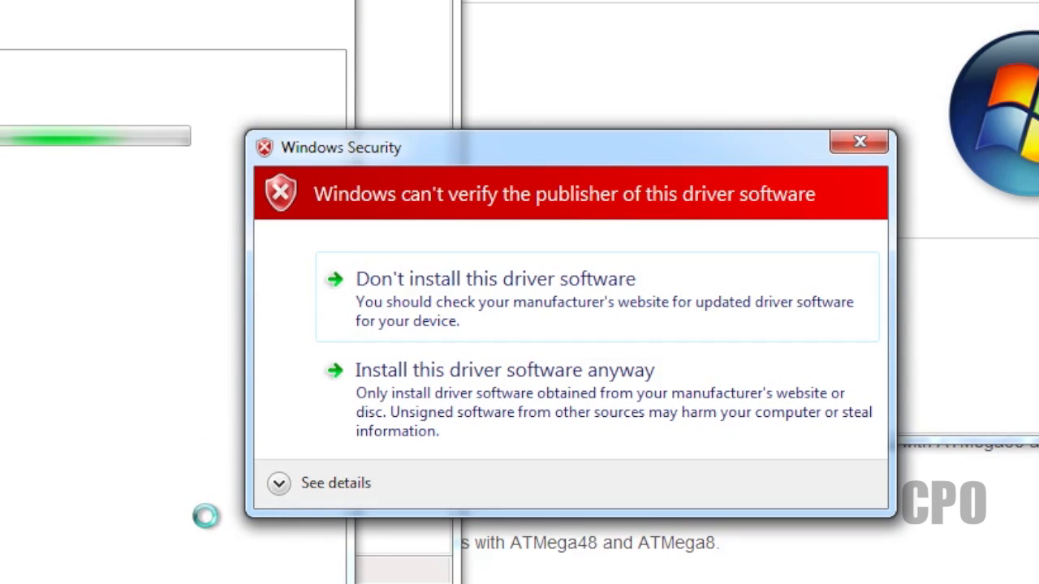
pyautogui.moveTo(534, 387)
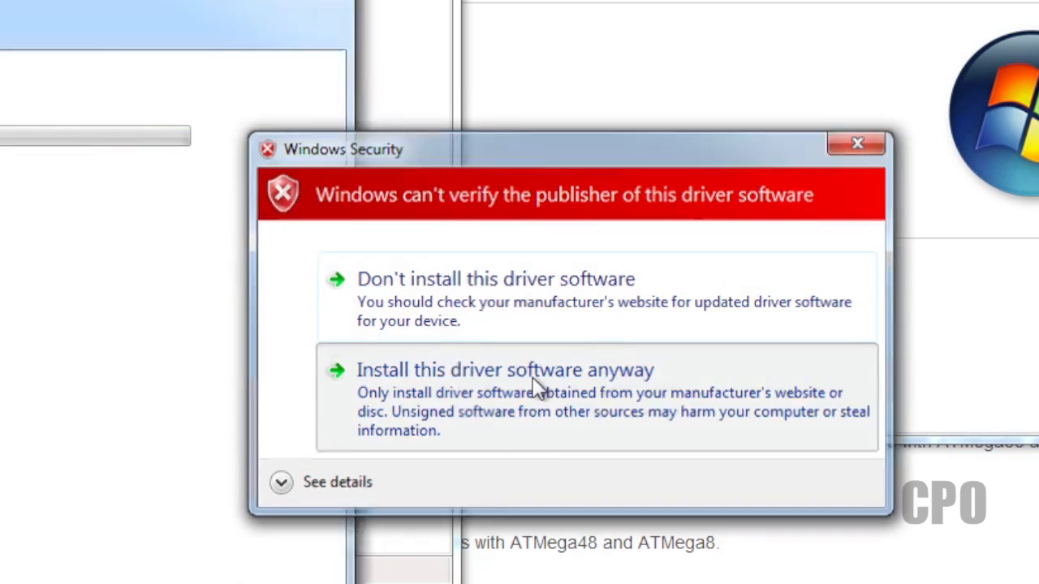
# - Install the unsigned USBasp driver anyway and dismiss the success dialog
pyautogui.click(505, 370)
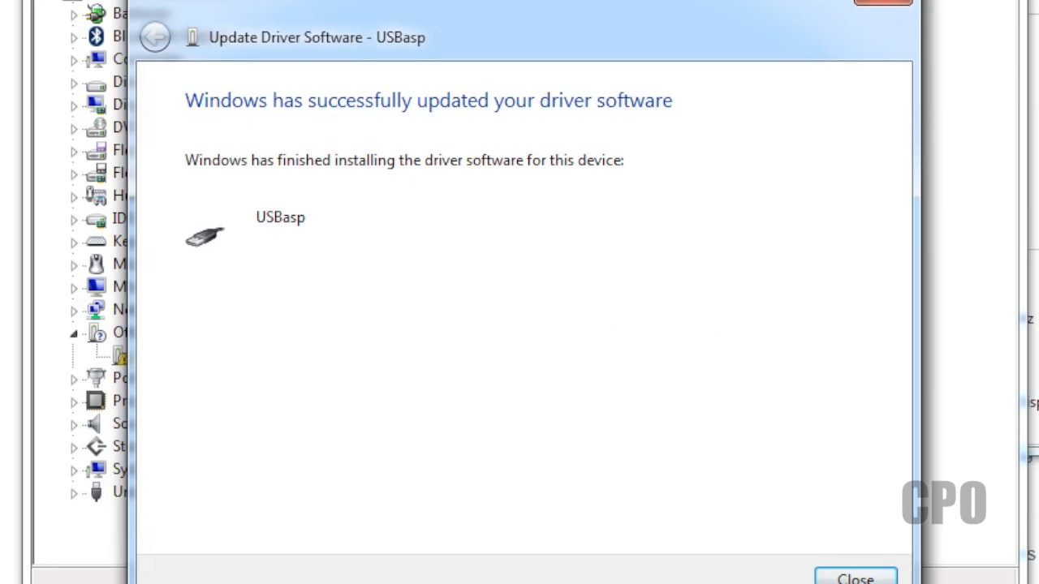
pyautogui.click(854, 576)
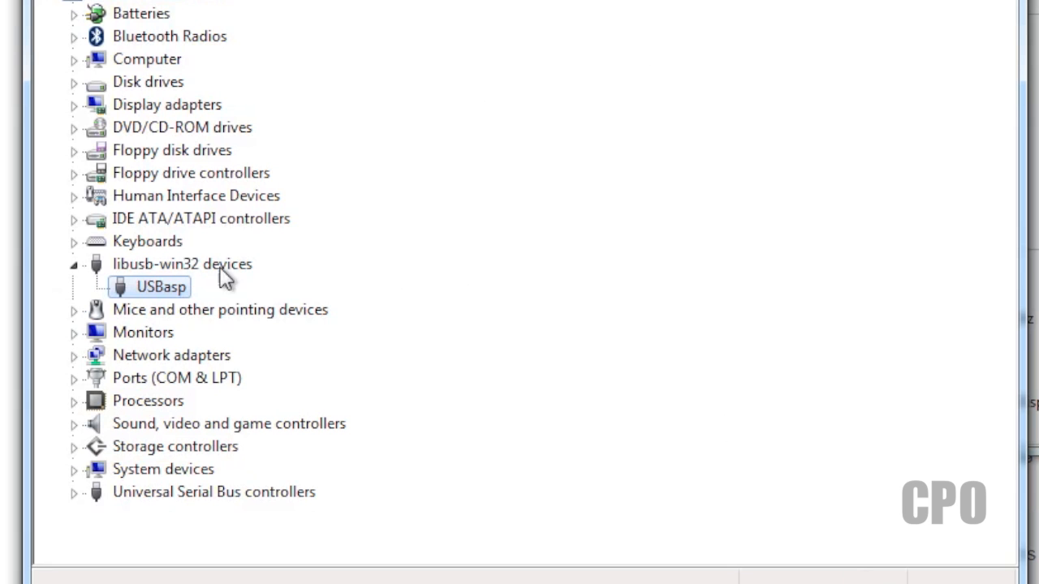
pyautogui.moveTo(178, 292)
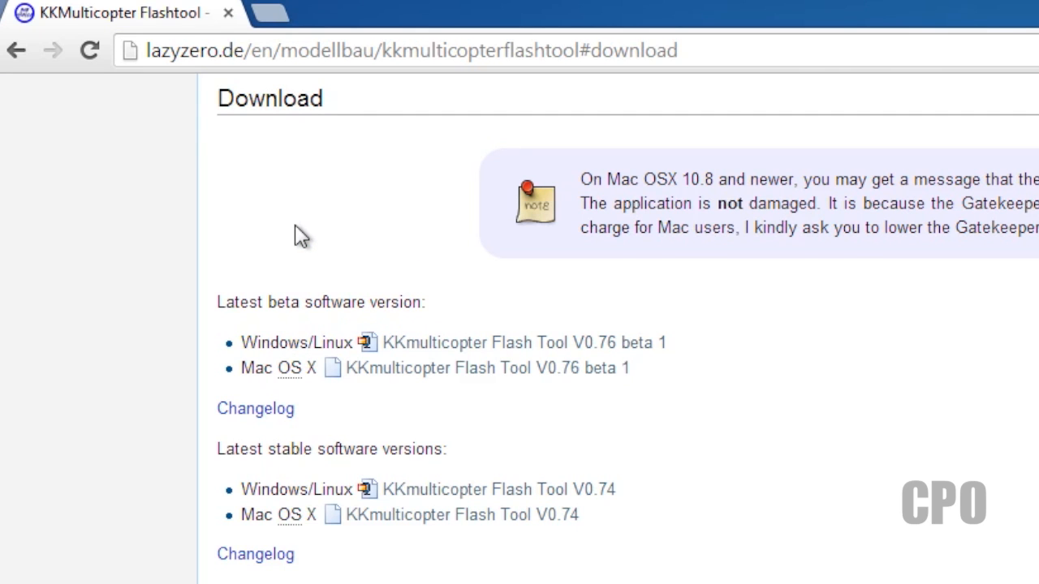
pyautogui.moveTo(381, 357)
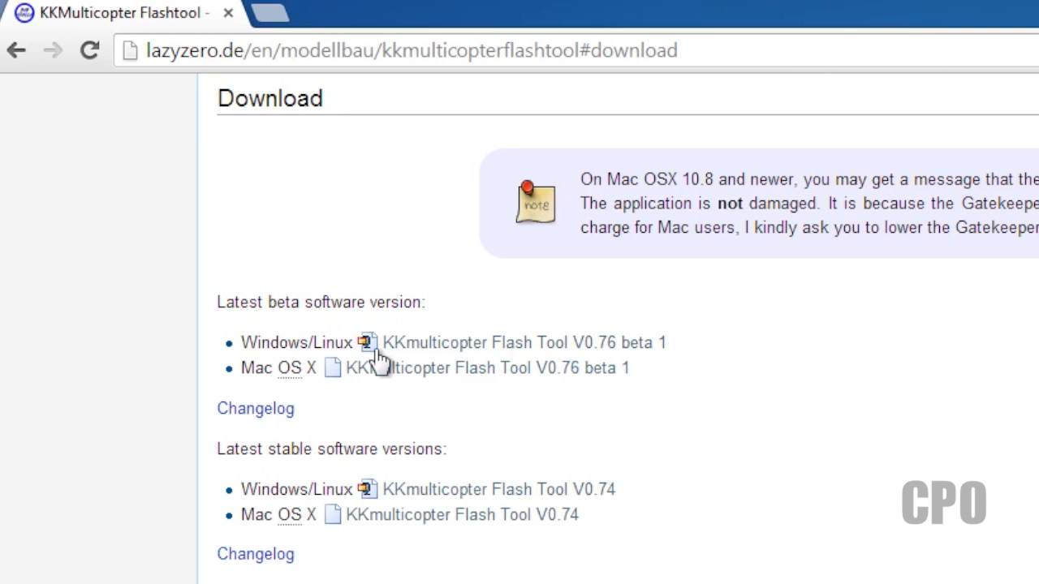
pyautogui.moveTo(441, 357)
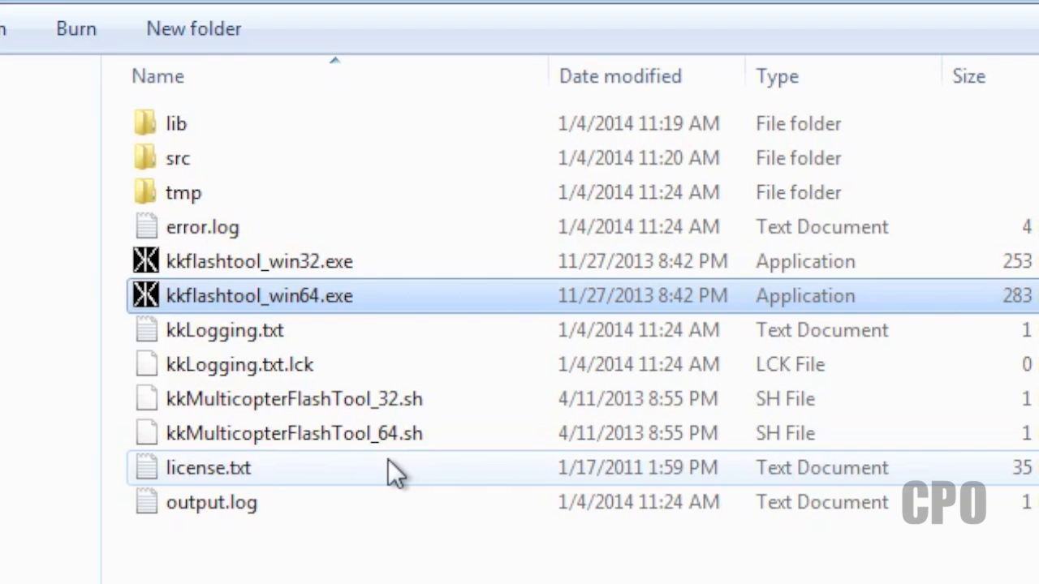
# - Launch kkflashtool_win64.exe with USBasp and HobbyKing KK2.1 set, and reload the firmware list
pyautogui.doubleClick(258, 295)
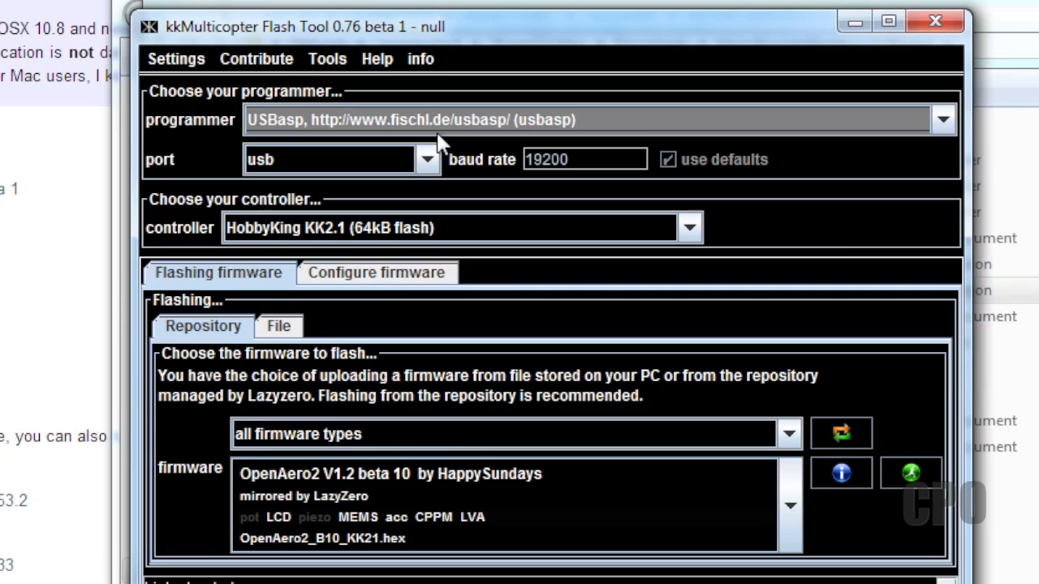
pyautogui.moveTo(413, 520)
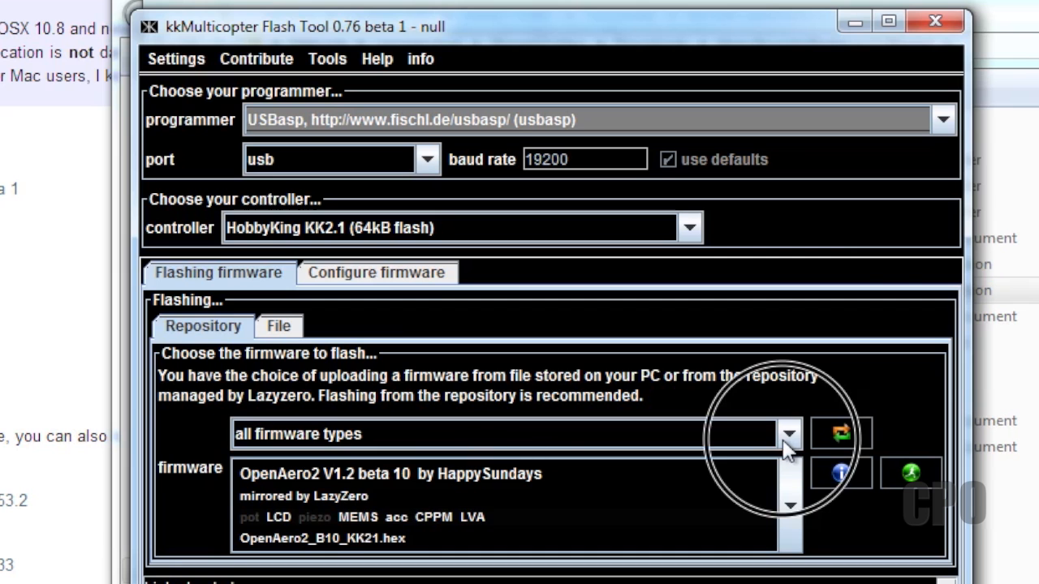
pyautogui.click(789, 433)
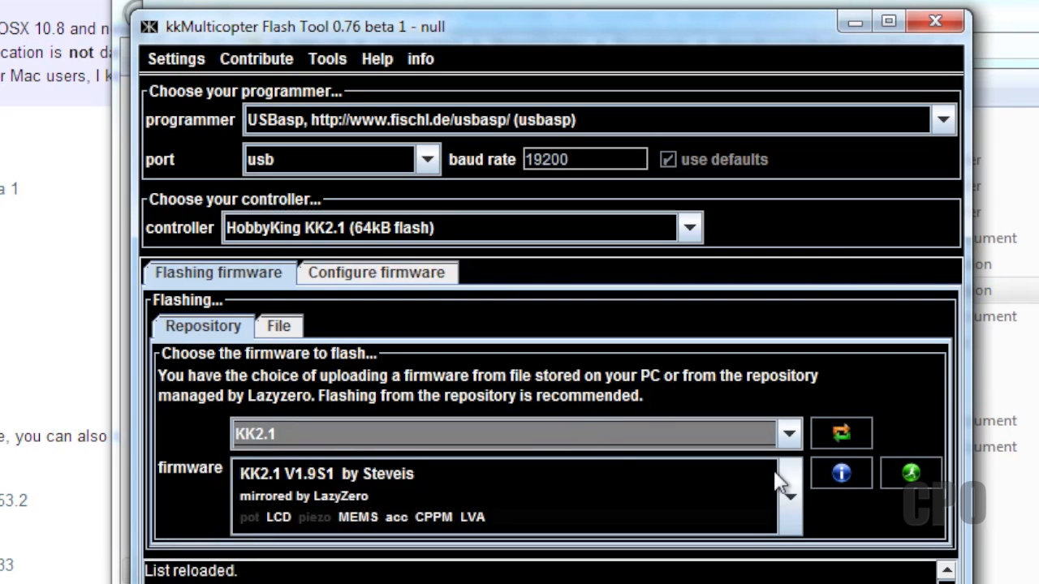